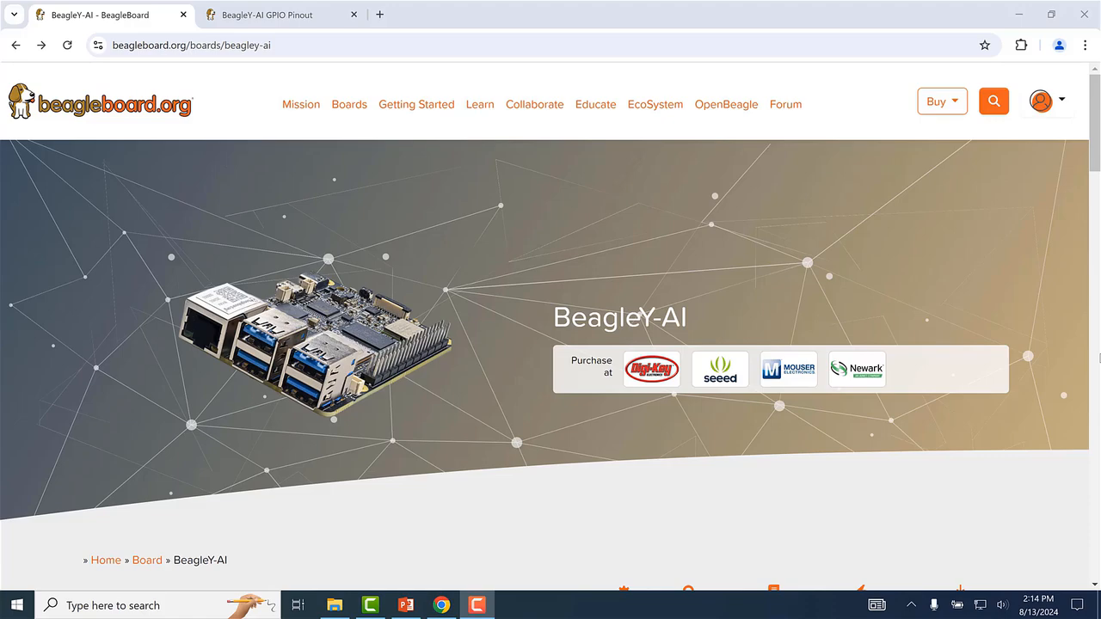
Step: Scroll the BeagleY-AI board page past the intro to the 'Why open source hardware?' section
{"action": "scroll", "scroll_direction": "down", "scroll_amount": 3}
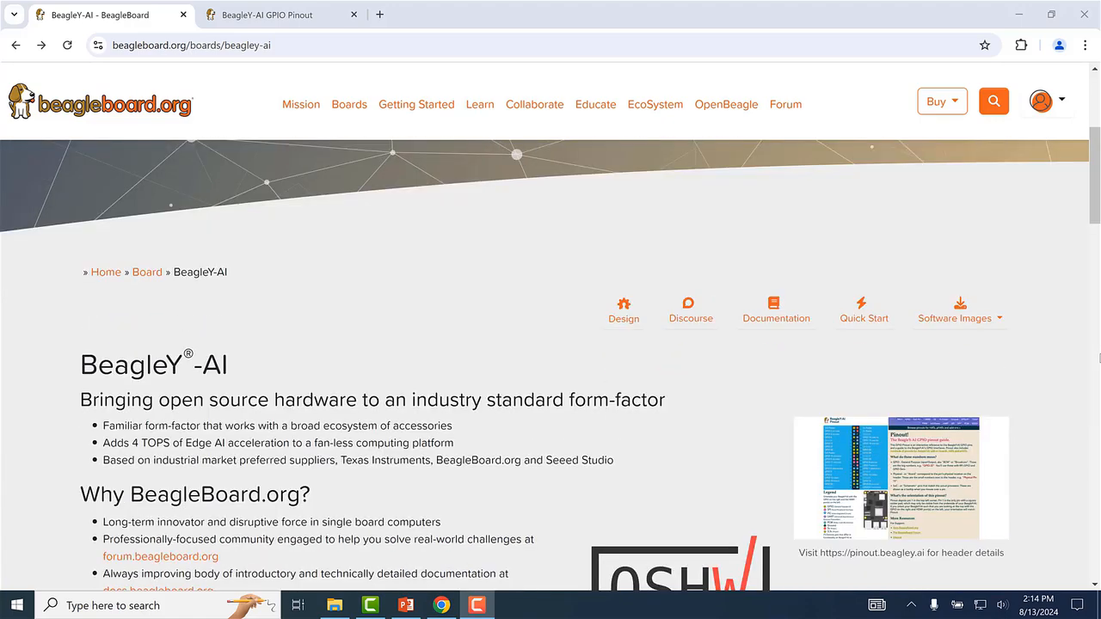
{"action": "scroll", "scroll_direction": "down", "scroll_amount": 3}
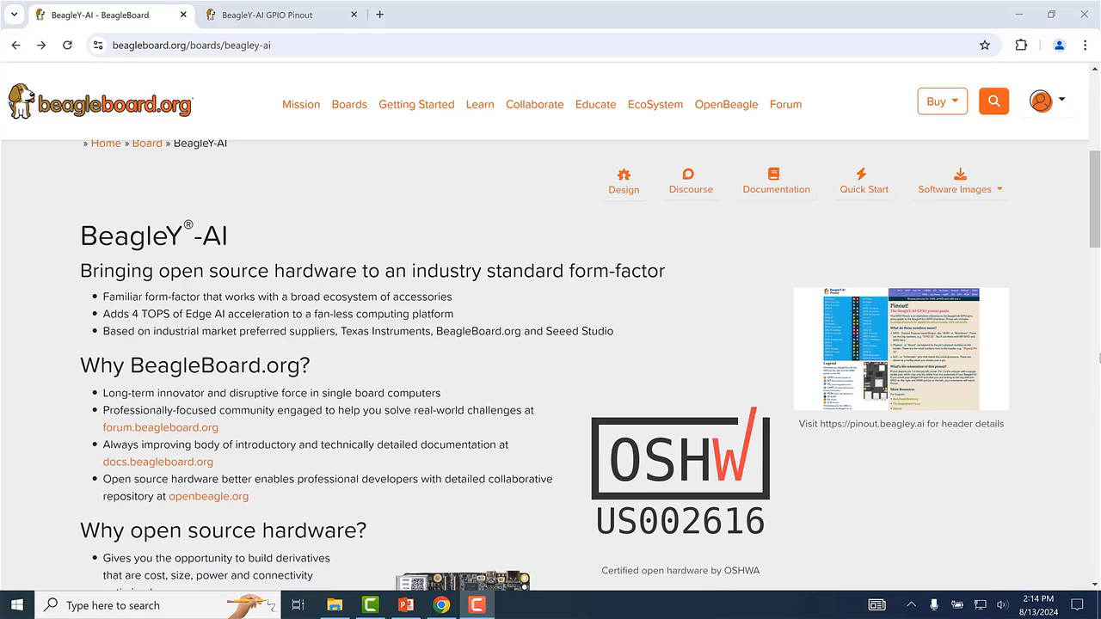
{"action": "scroll", "scroll_direction": "down", "scroll_amount": 3}
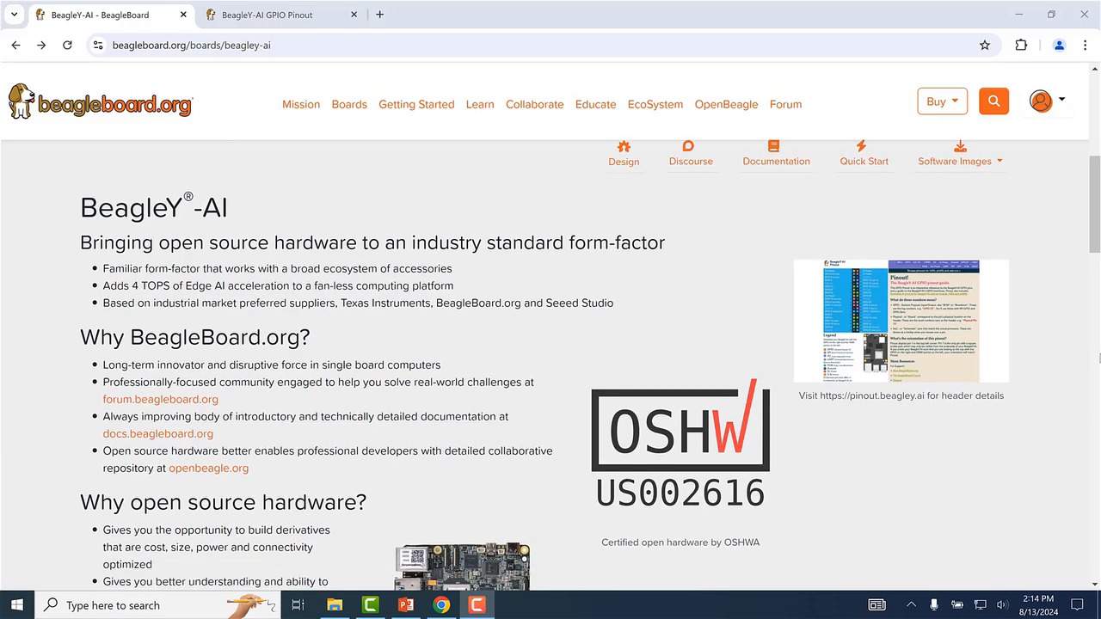
{"action": "scroll", "scroll_direction": "down", "scroll_amount": 3}
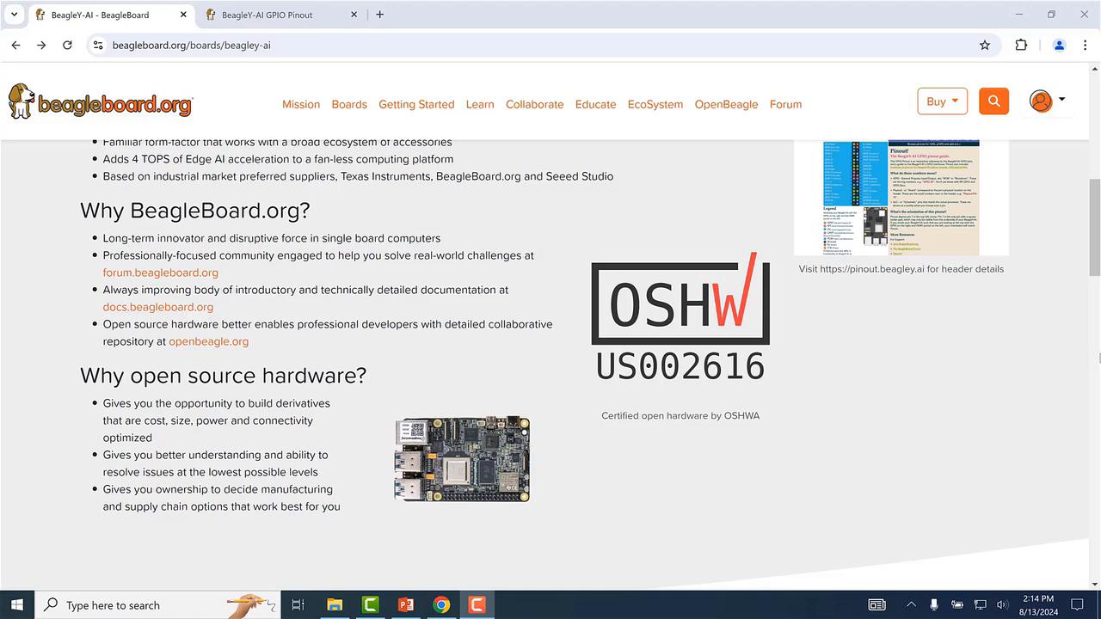
{"action": "left_click", "coordinate": [266, 13]}
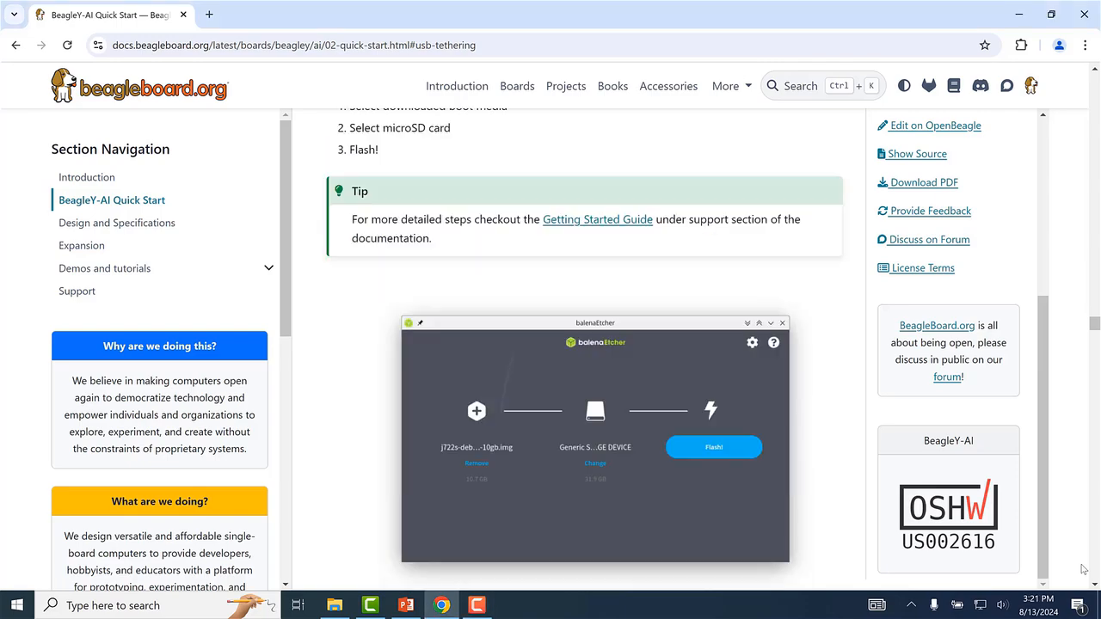
Step: Scroll the Quick Start page through the flashing steps to the sysconf.txt login section
{"action": "scroll", "scroll_direction": "down", "scroll_amount": 3}
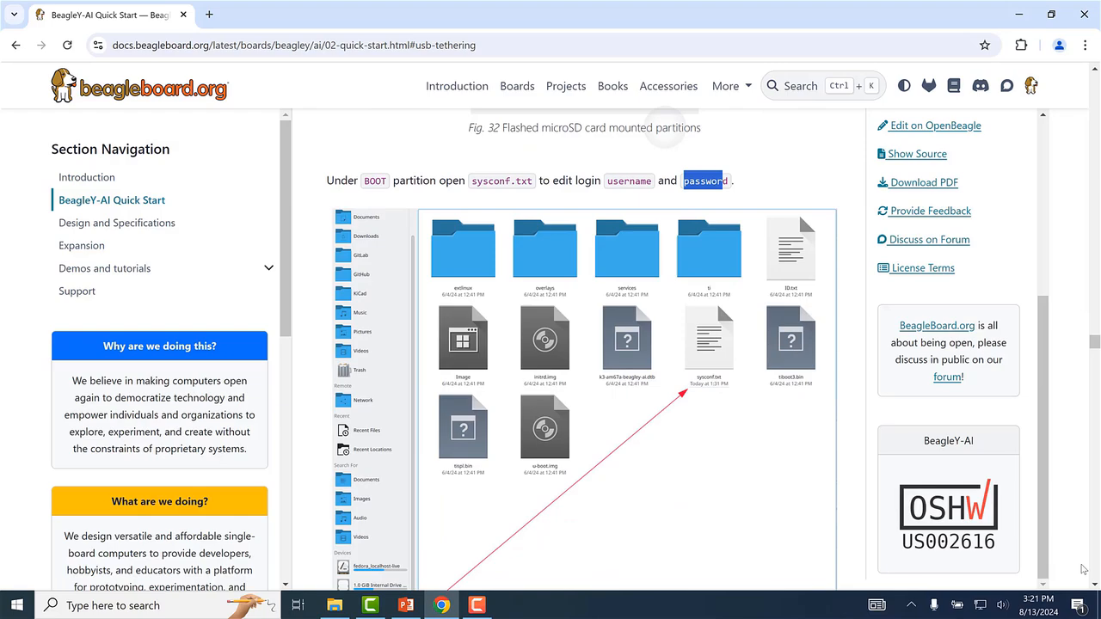
{"action": "scroll", "scroll_direction": "down", "scroll_amount": 3}
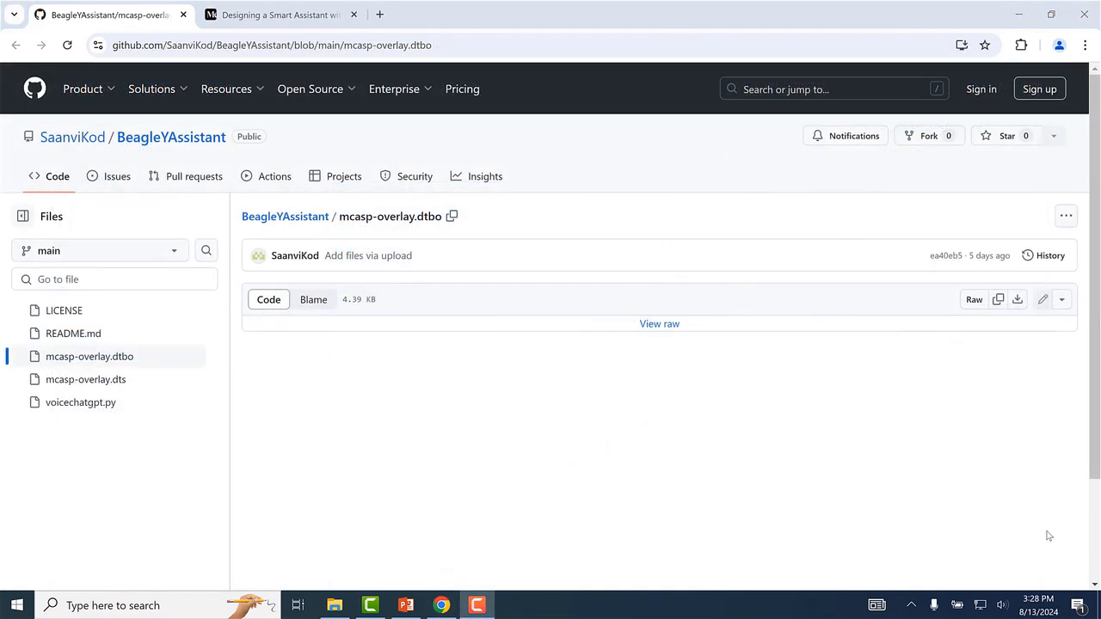
{"action": "mouse_move", "coordinate": [261, 38]}
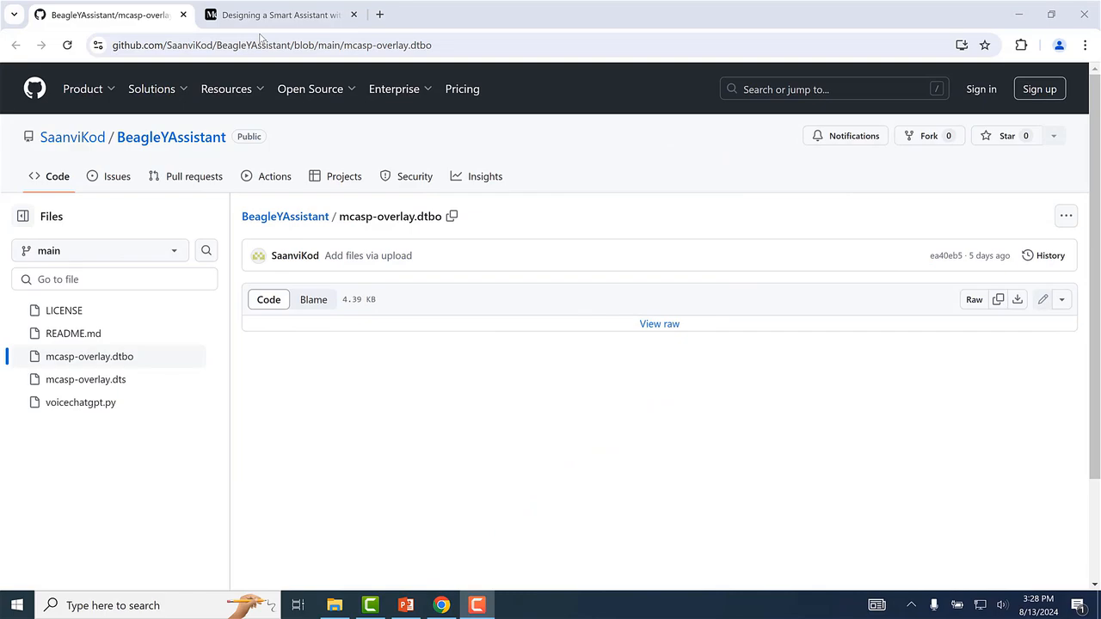
Step: Switch to the Medium 'Designing a Smart Assistant' article showing the Startup steps
{"action": "left_click", "coordinate": [276, 14]}
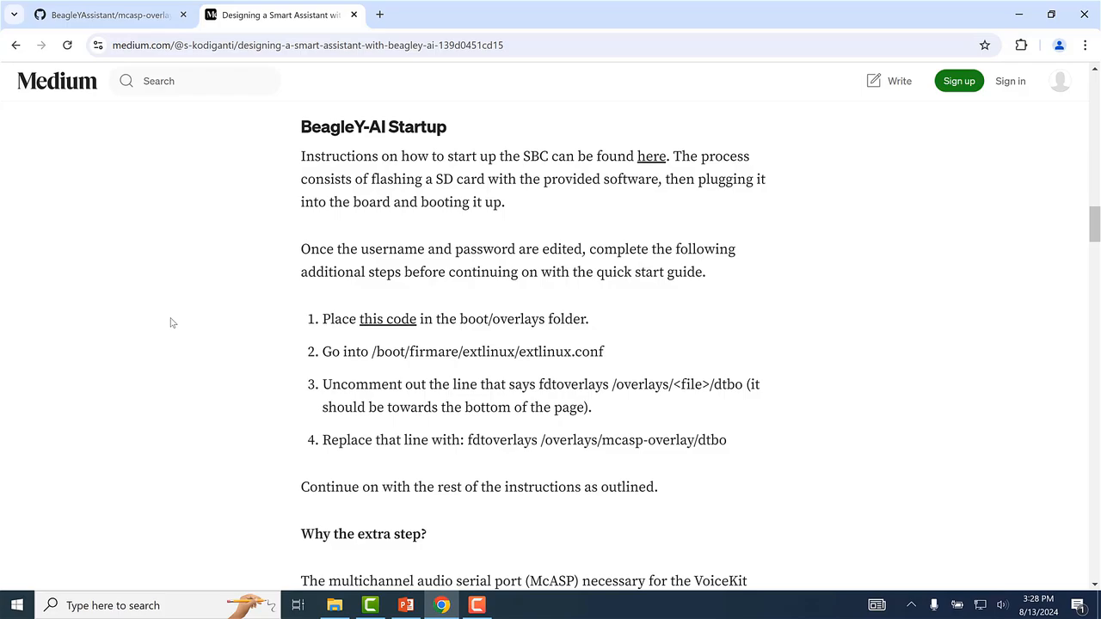
Step: Follow the 'this code' link in the Startup steps to the BeagleYAssistant GitHub repository
{"action": "left_click", "coordinate": [103, 14]}
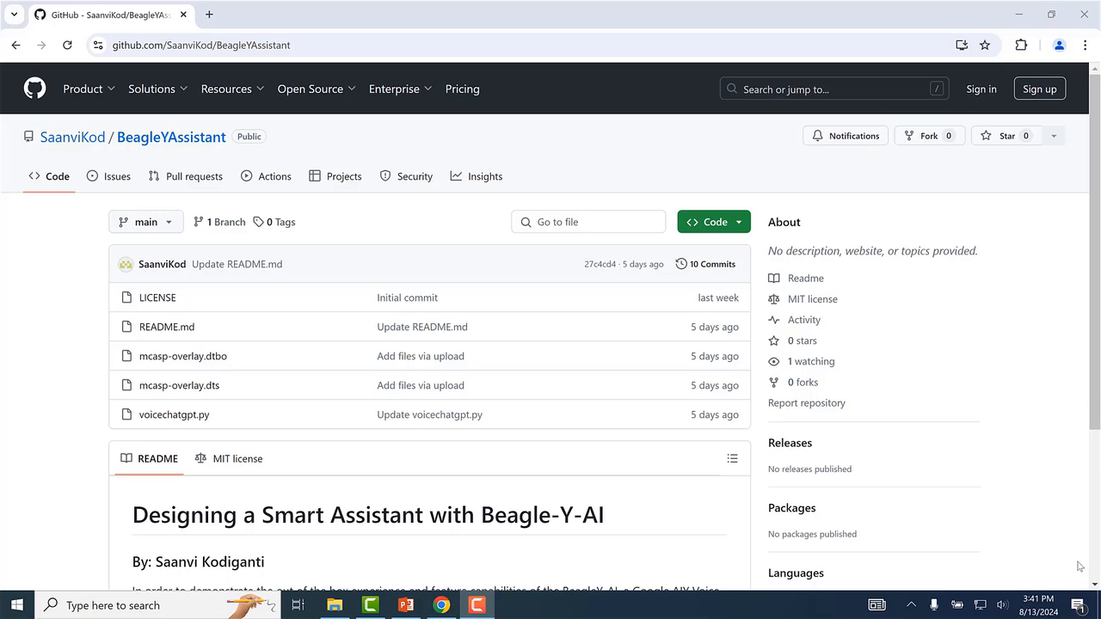
Step: View voicechatgpt.py, highlight the api_key placeholder, then read down to the microphone-check and listen_and_respond code
{"action": "left_click", "coordinate": [174, 412]}
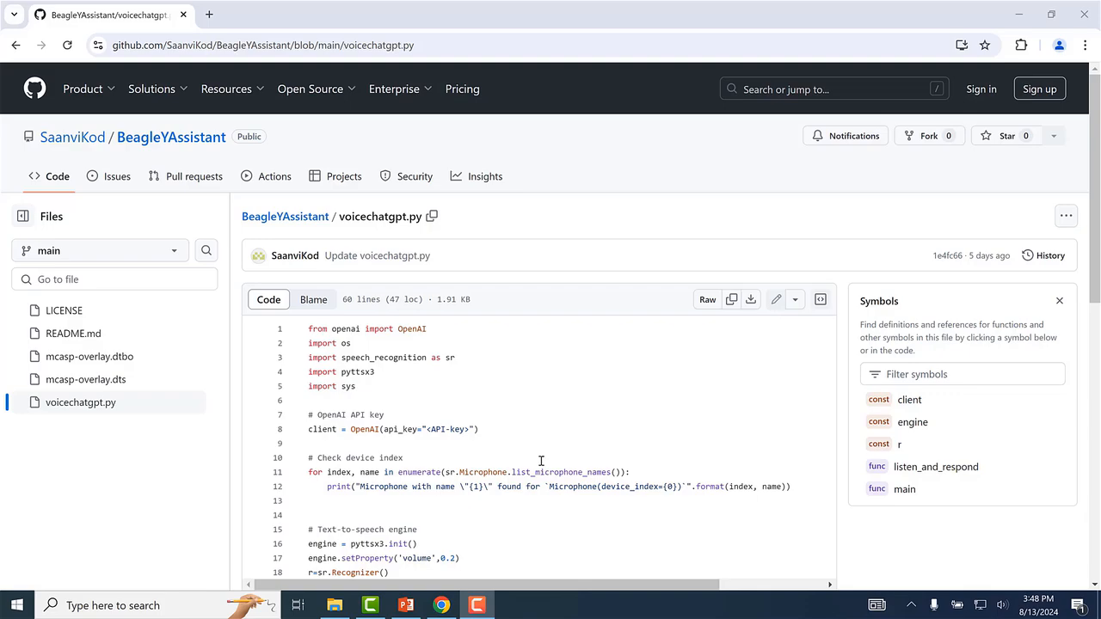
{"action": "double_click", "coordinate": [422, 430]}
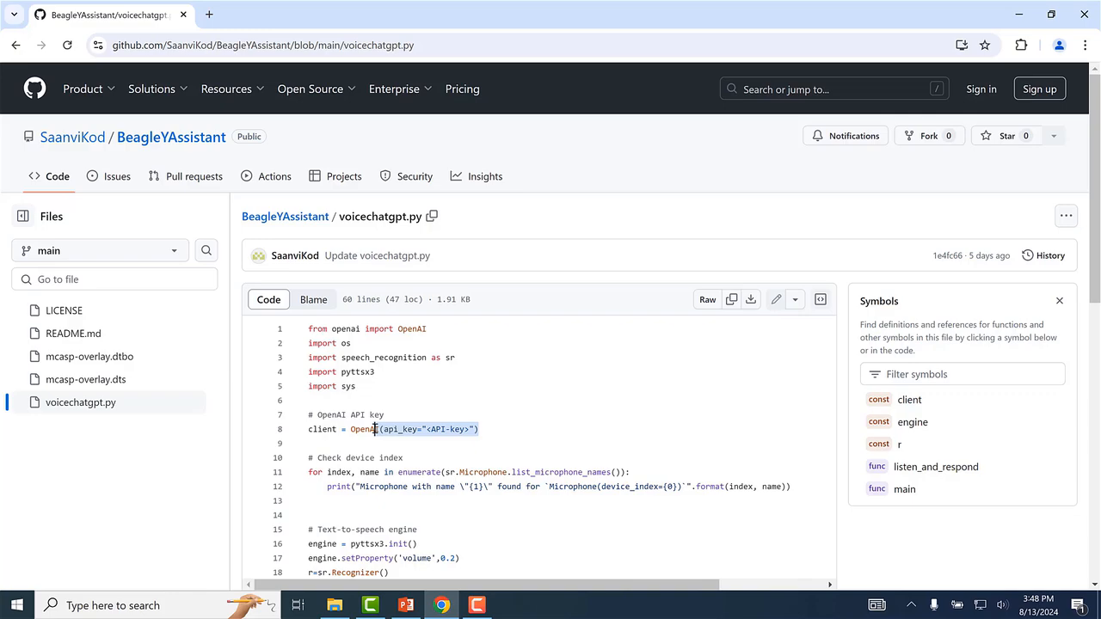
{"action": "mouse_move", "coordinate": [503, 419]}
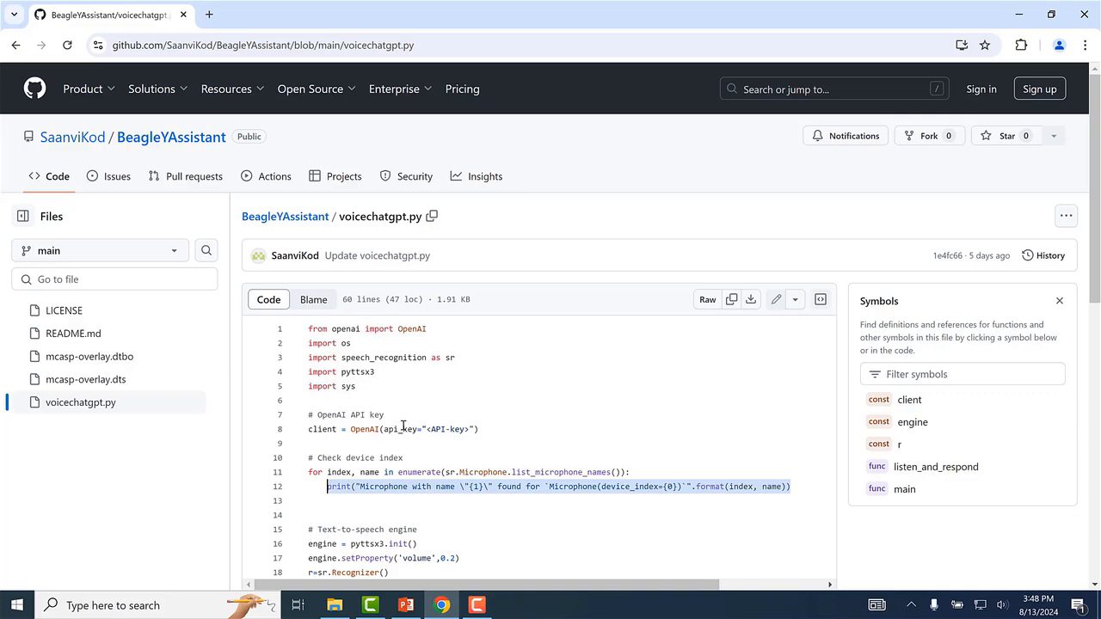
{"action": "scroll", "scroll_direction": "down", "scroll_amount": 3}
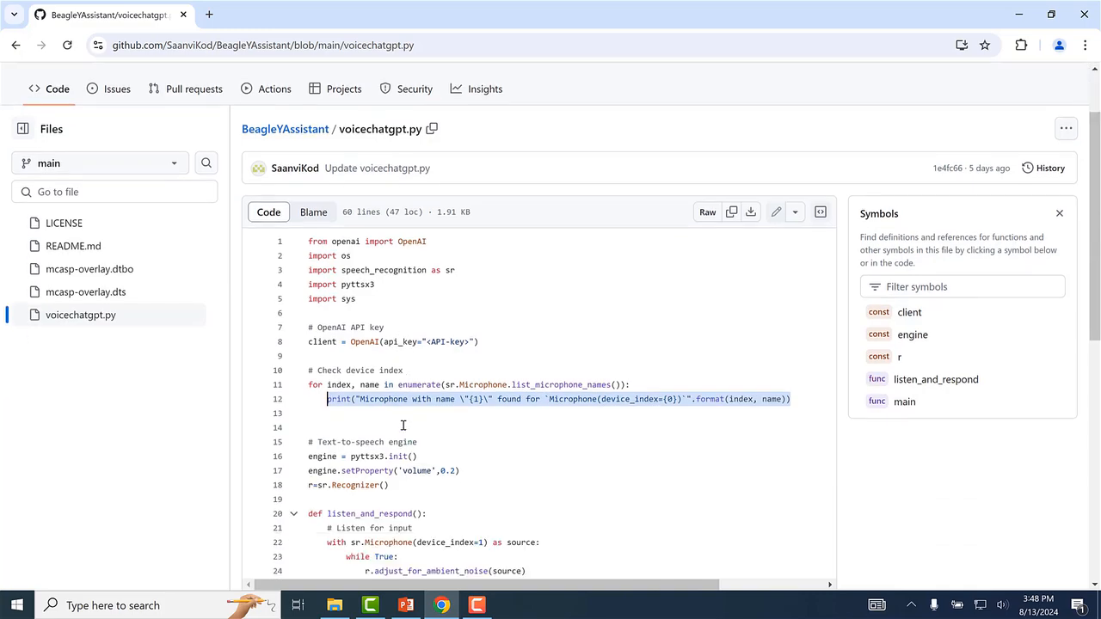
{"action": "scroll", "scroll_direction": "down", "scroll_amount": 3}
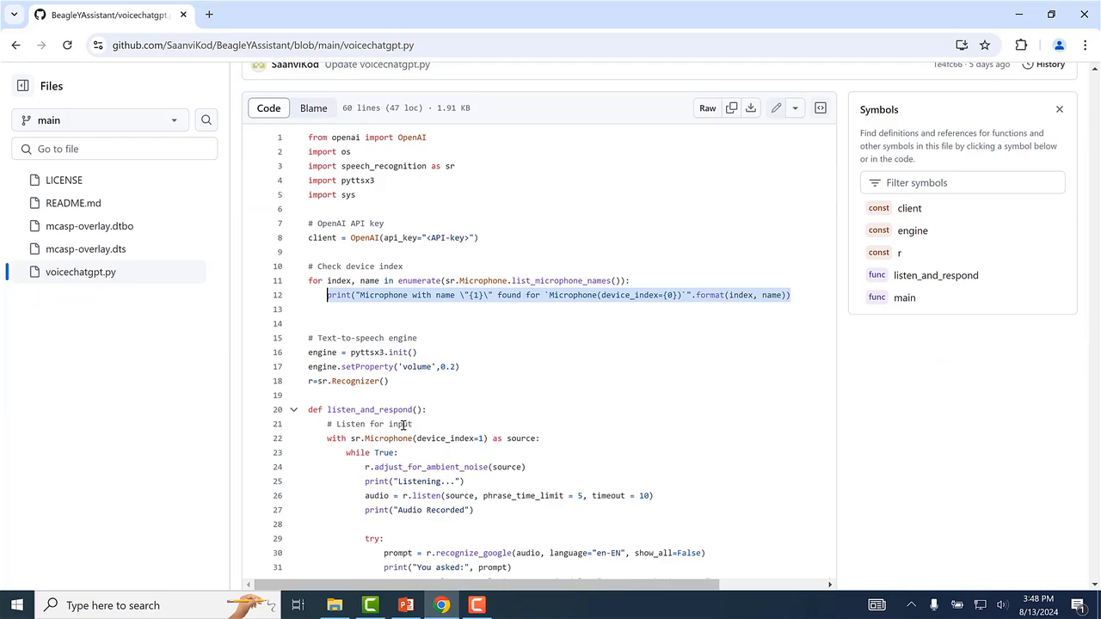
{"action": "scroll", "scroll_direction": "down", "scroll_amount": 3}
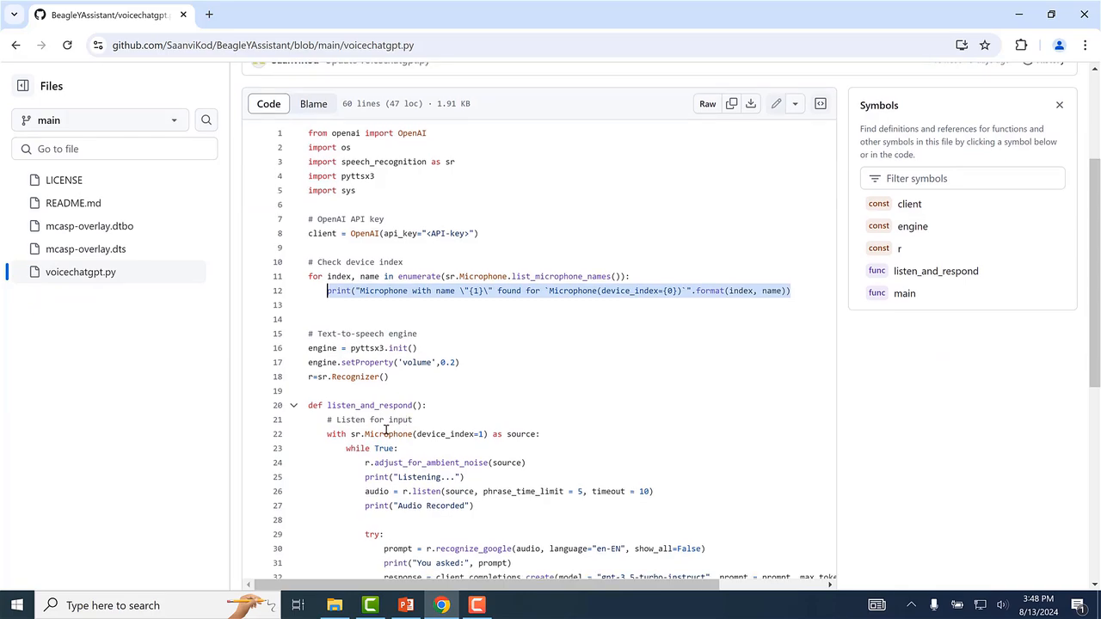